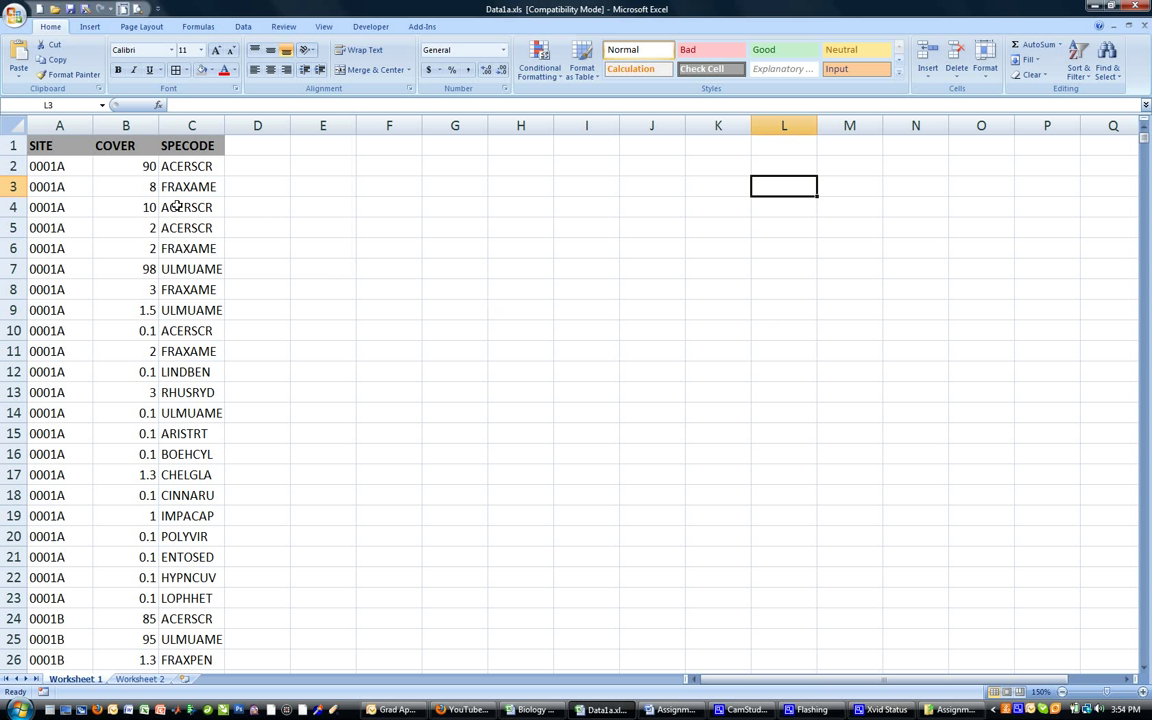
mouse_move(307, 160)
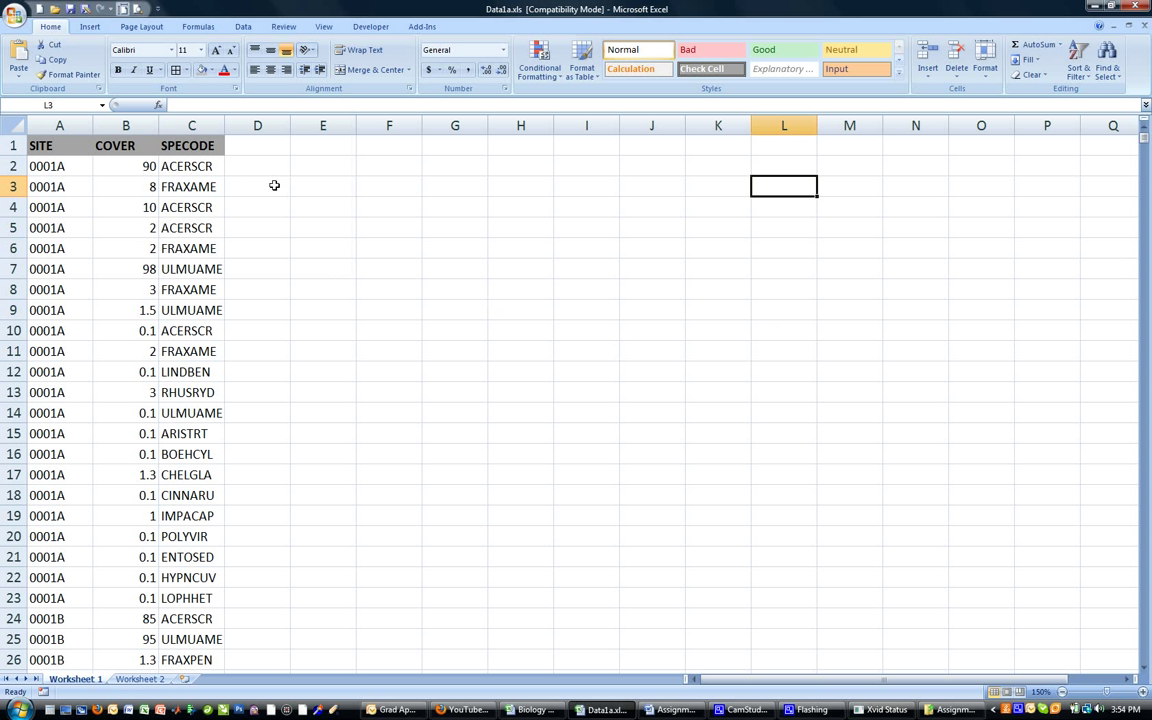
mouse_move(191, 223)
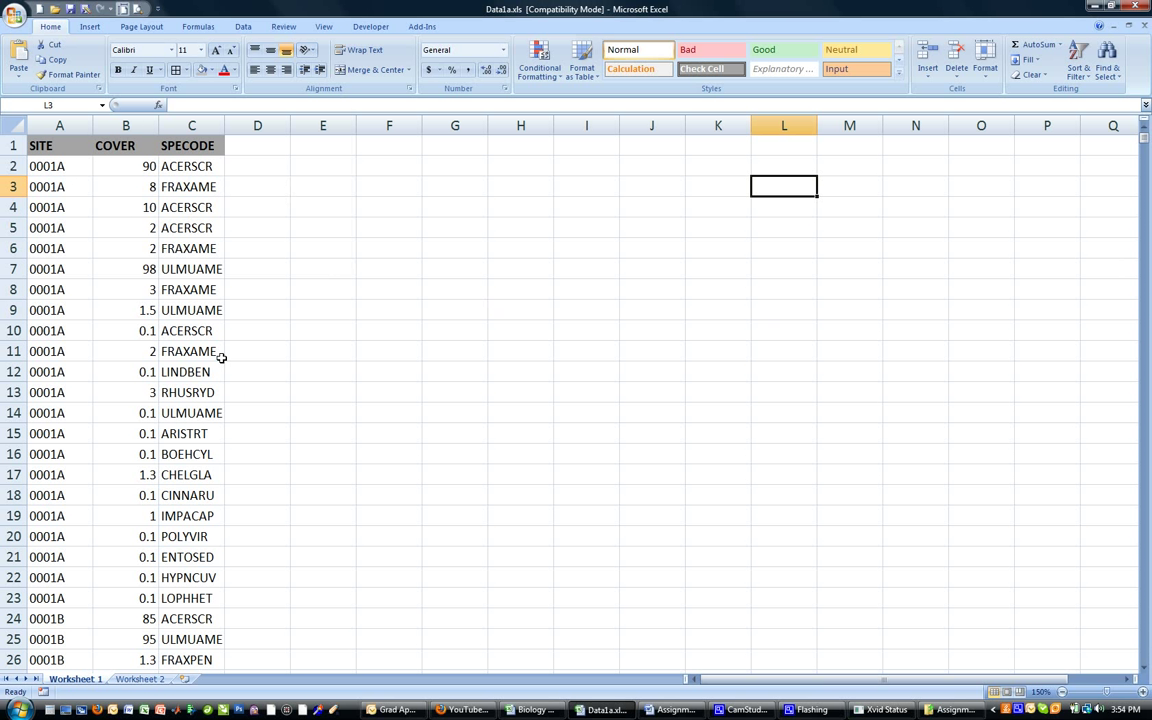
mouse_move(202, 158)
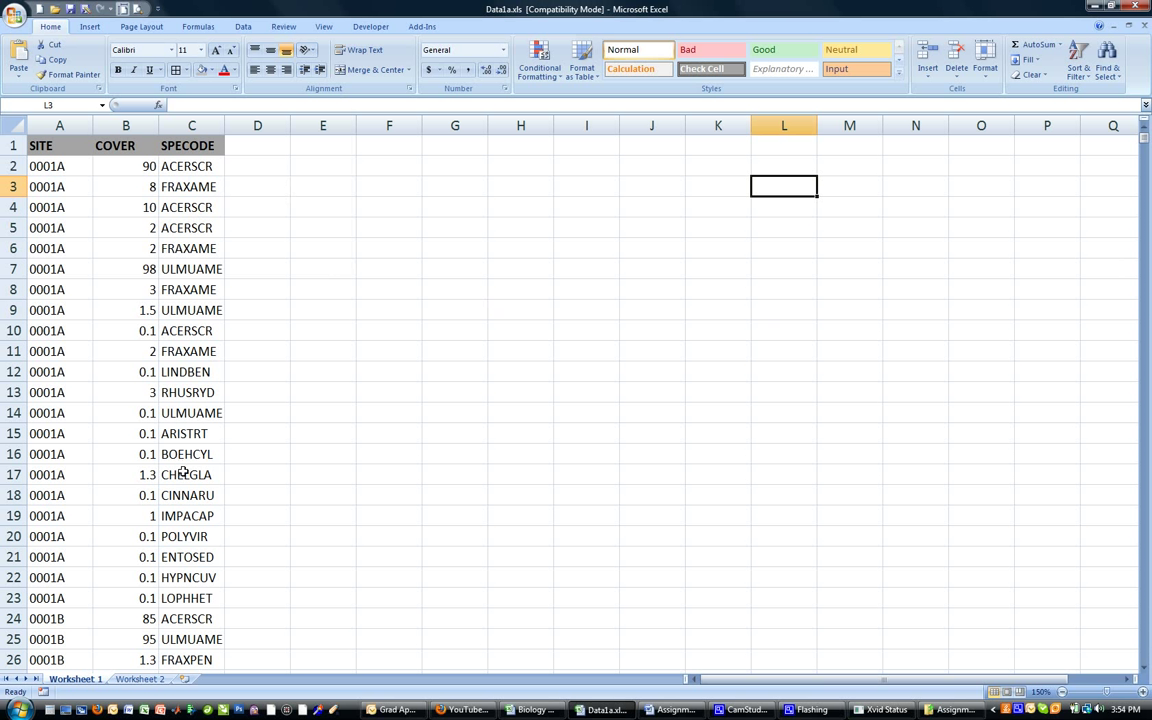
mouse_move(69, 155)
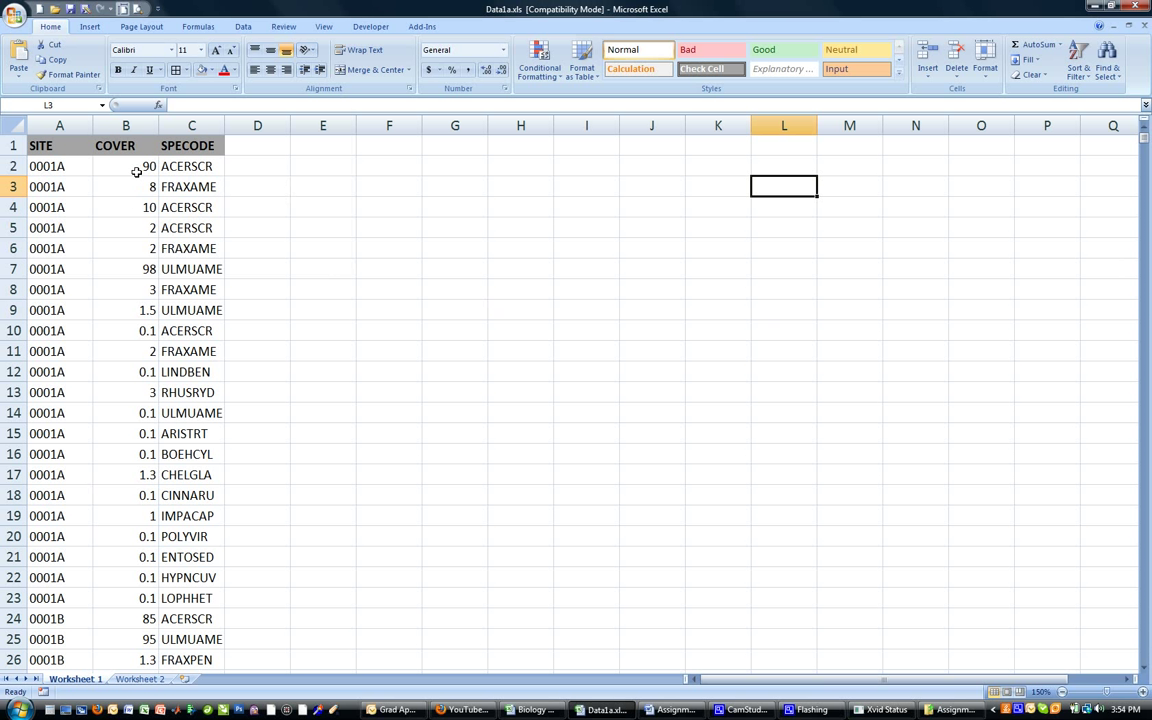
mouse_move(77, 235)
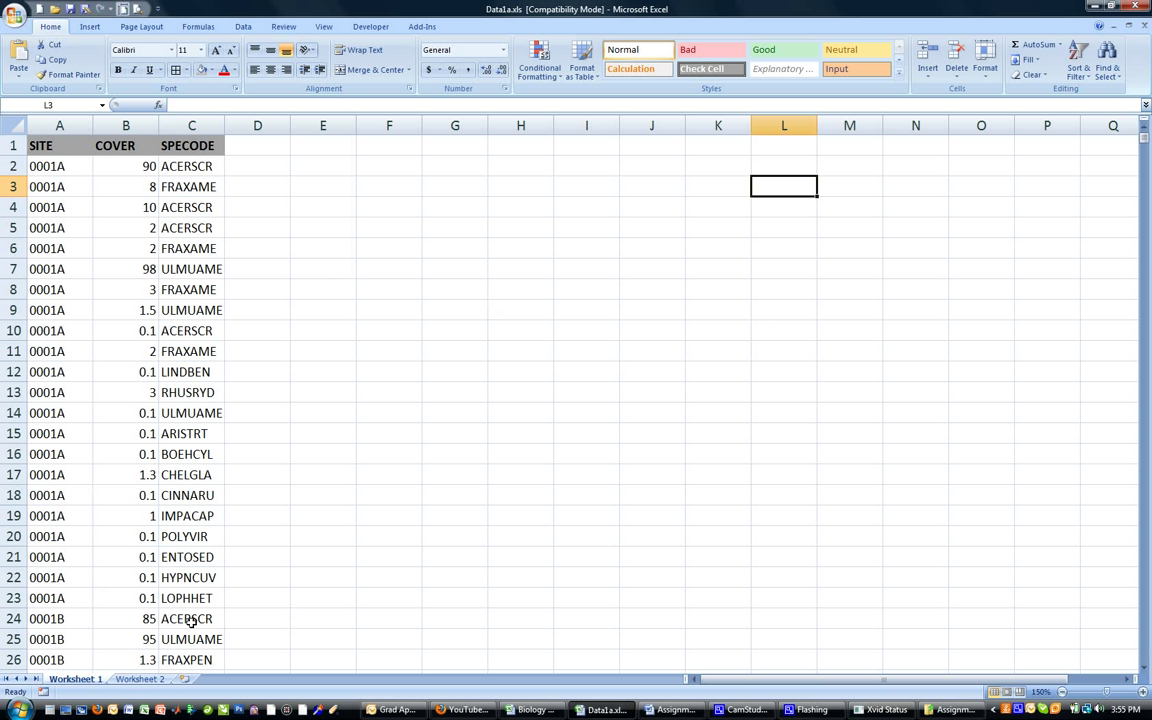
mouse_move(312, 498)
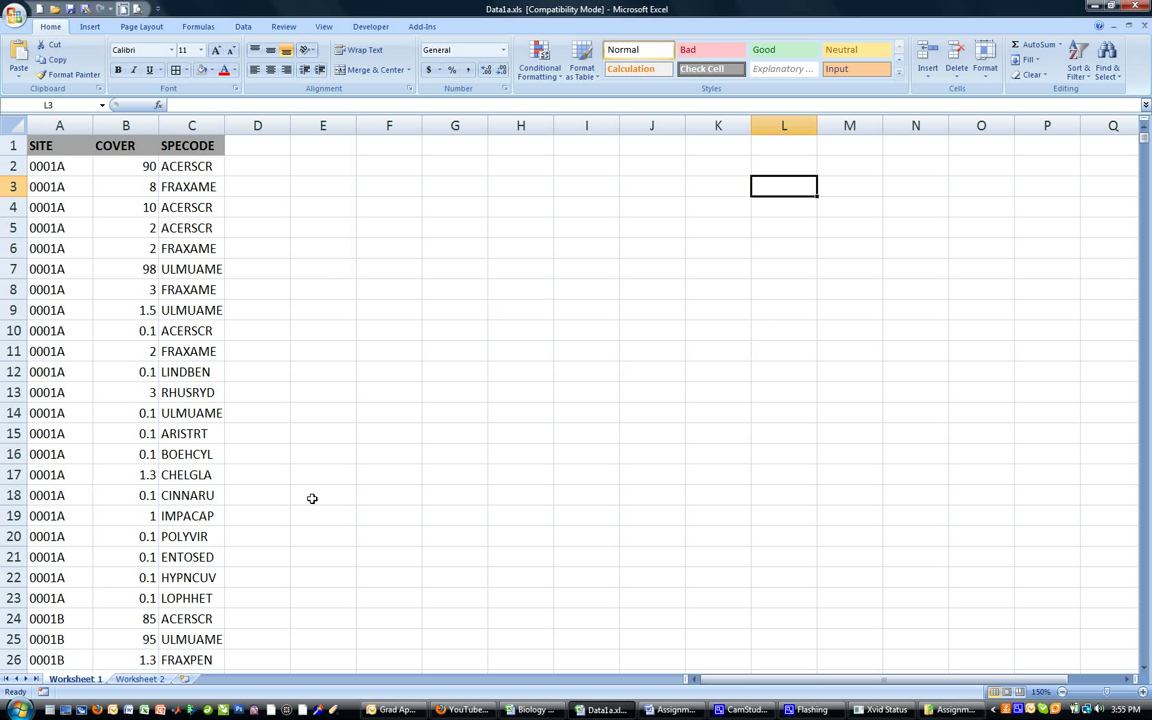
mouse_move(538, 553)
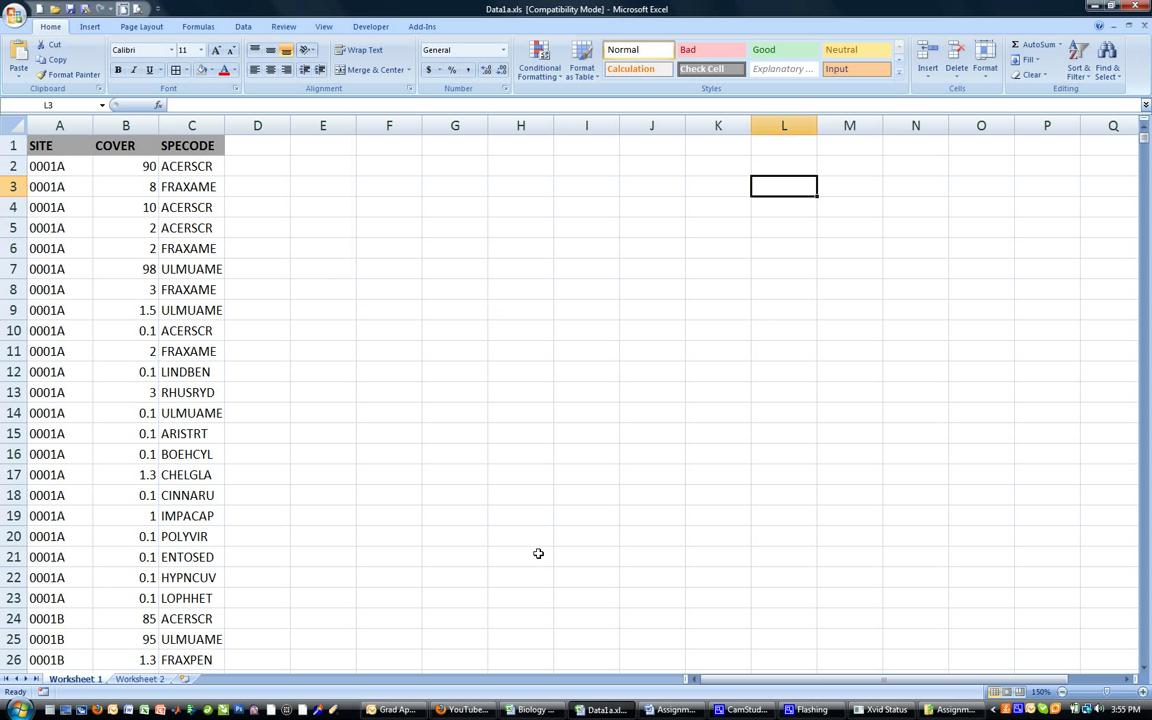
mouse_move(420, 490)
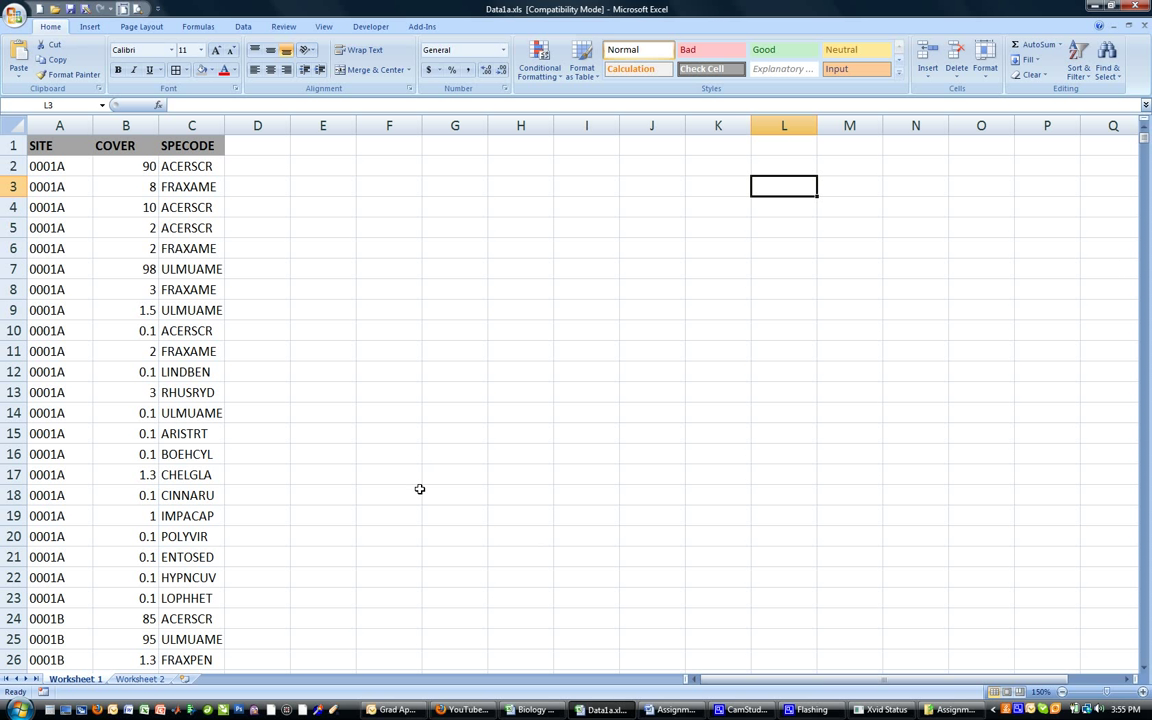
mouse_move(473, 439)
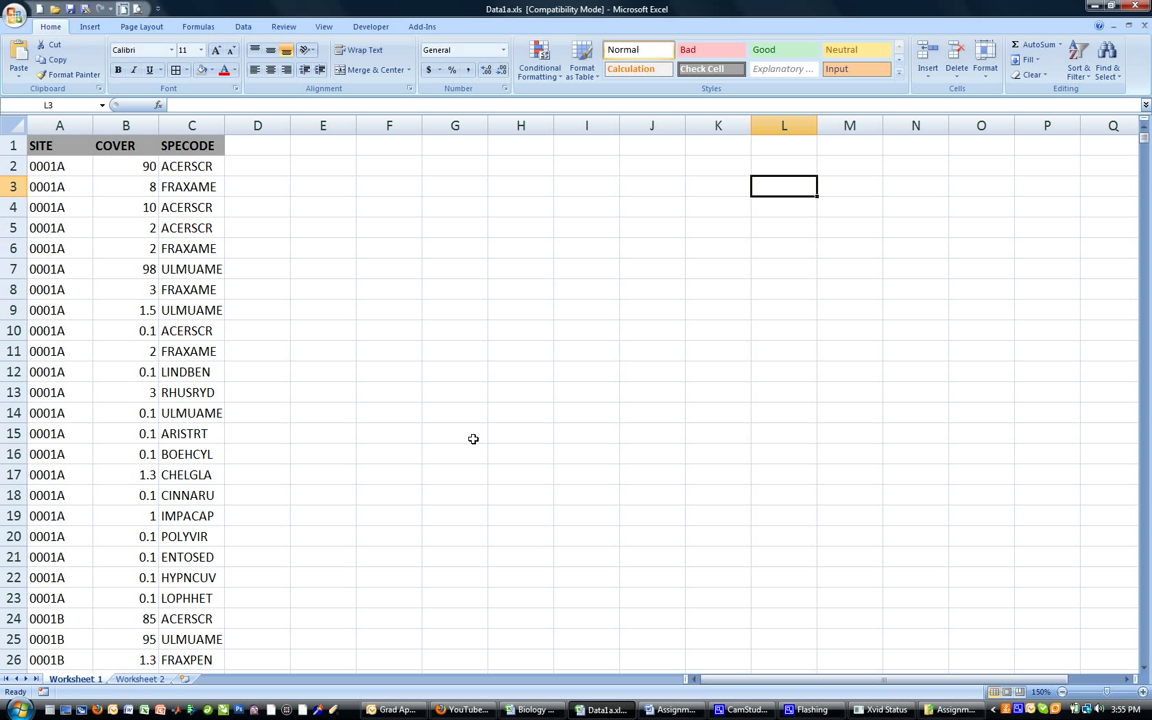
mouse_move(92, 214)
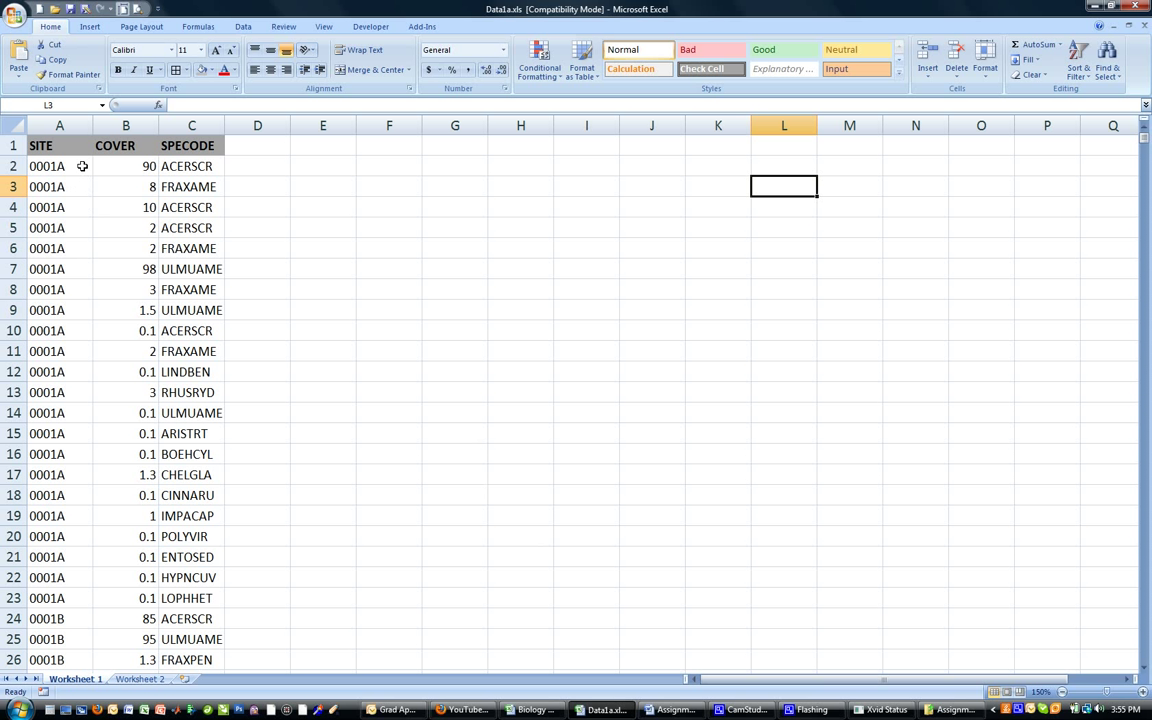
mouse_move(78, 155)
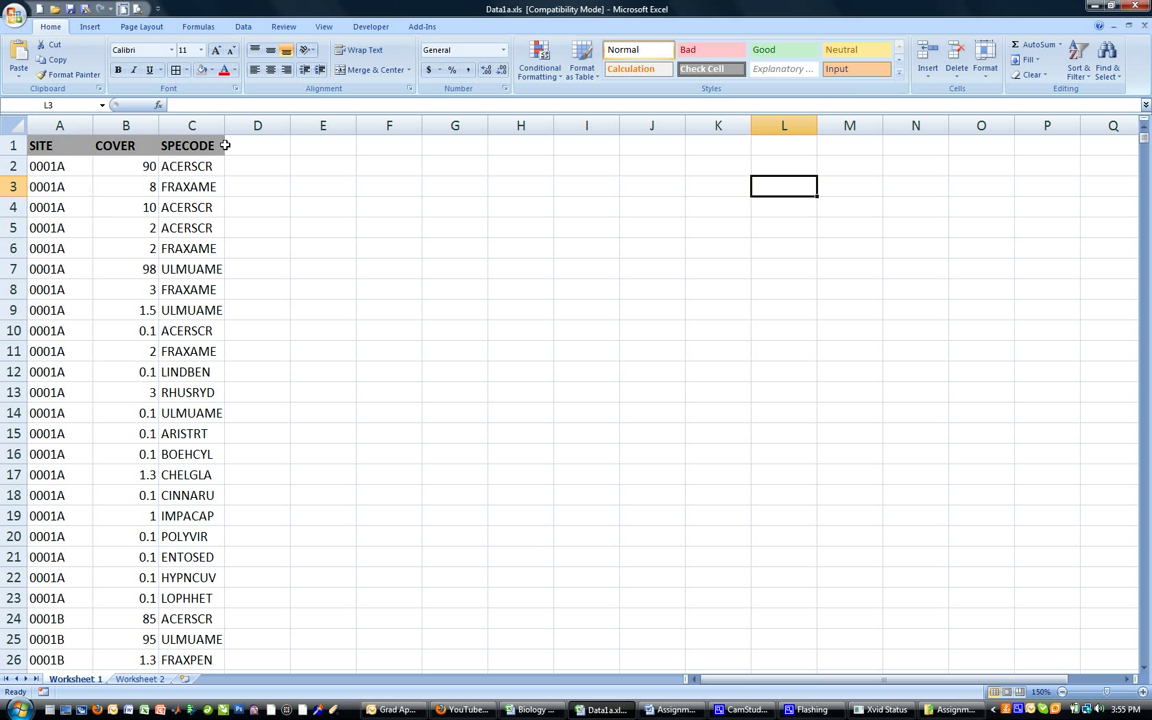
mouse_move(273, 190)
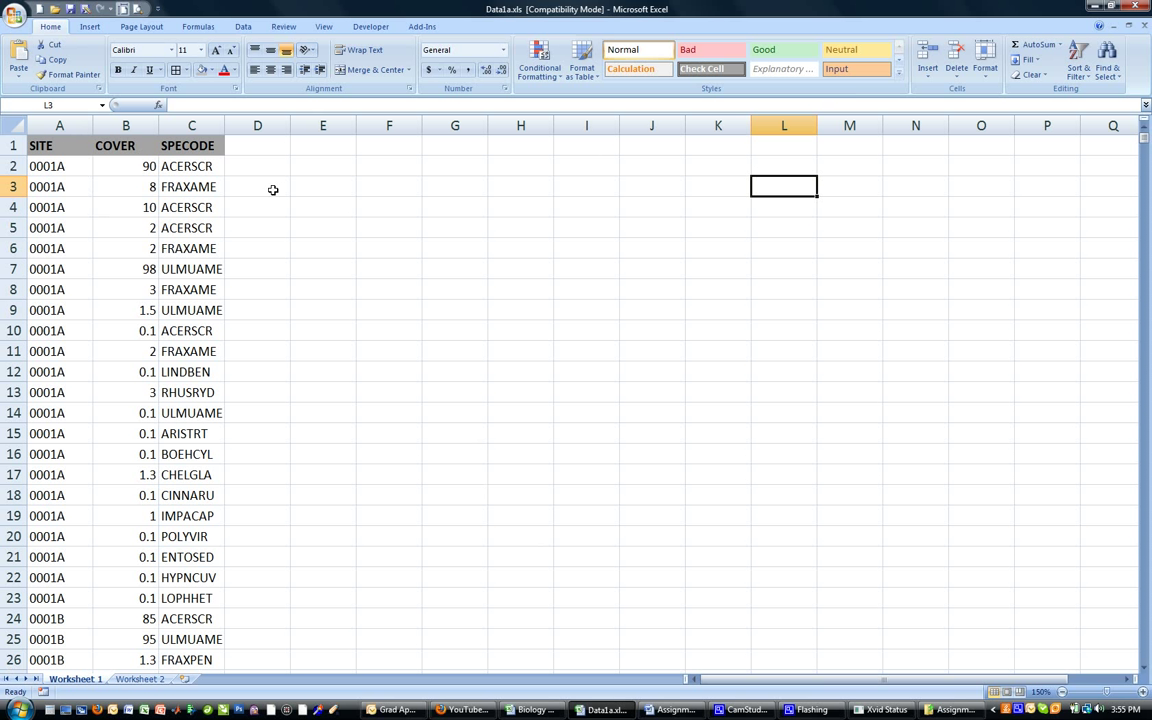
mouse_move(144, 161)
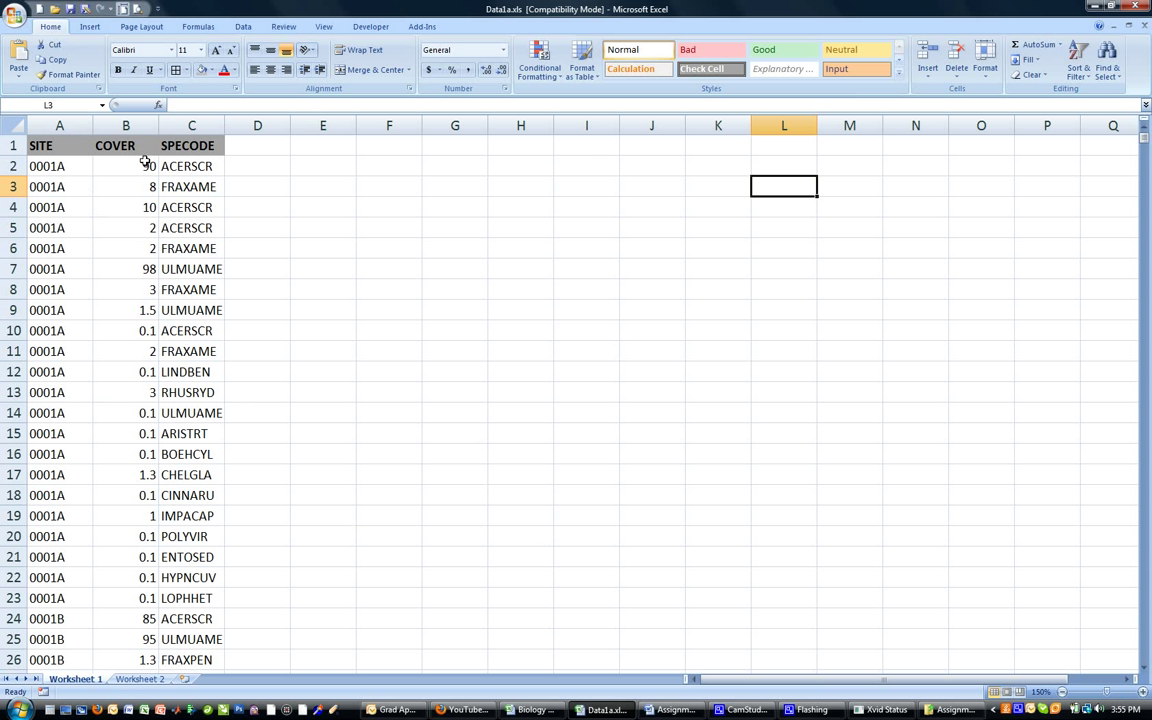
mouse_move(353, 113)
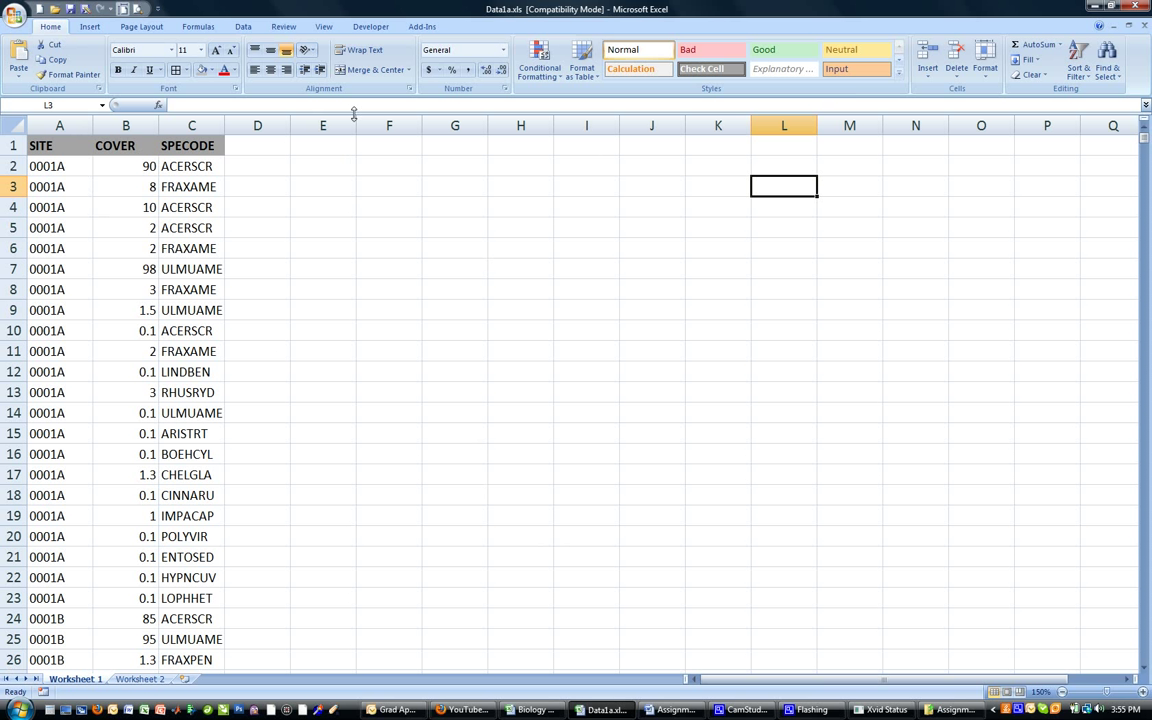
Step: Insert a PivotTable from Worksheet 1 range A1:C1186, placed on a new worksheet
click(90, 26)
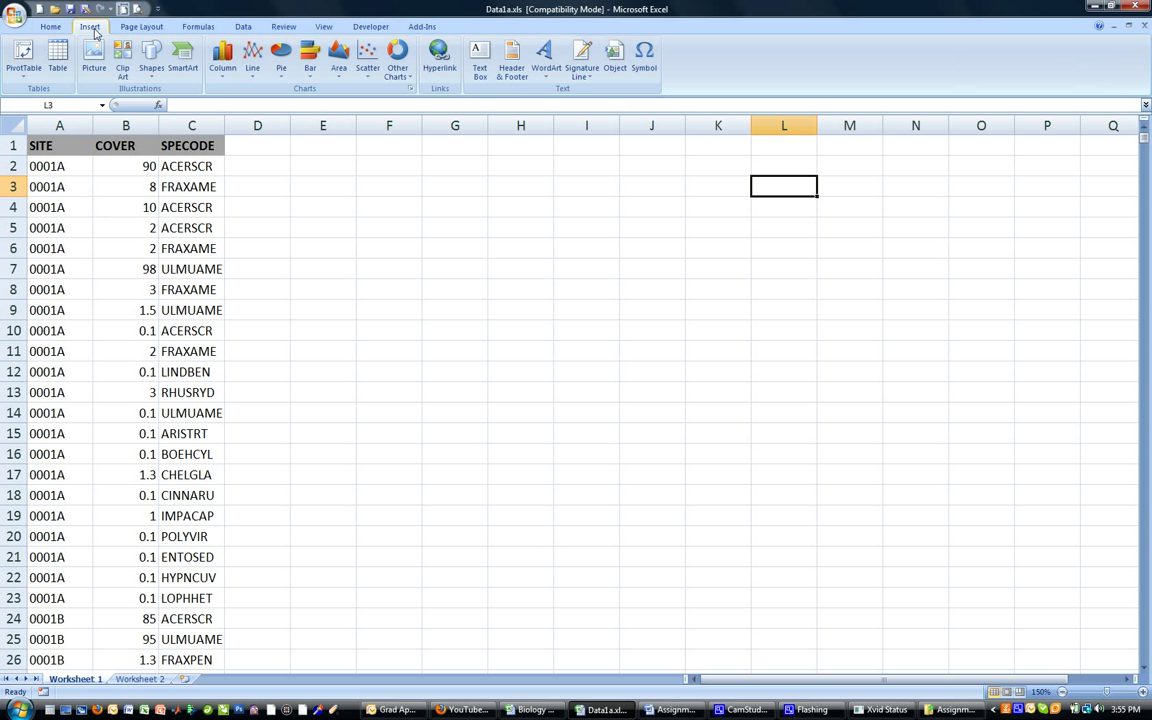
click(23, 58)
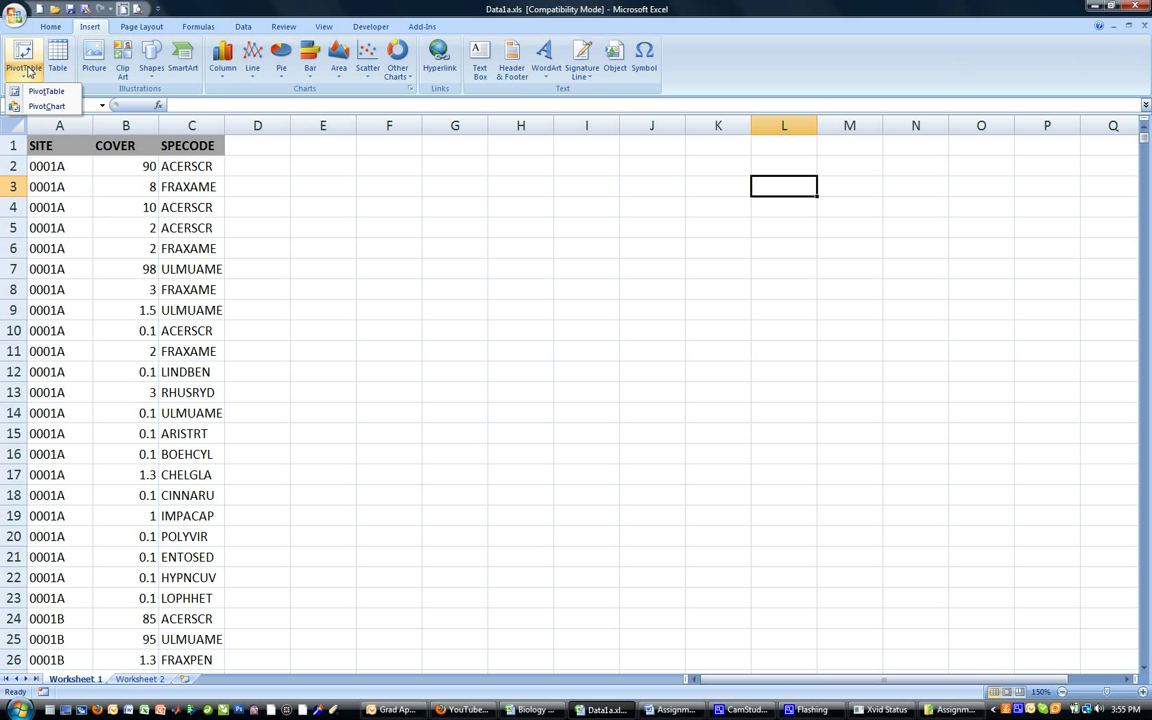
click(46, 91)
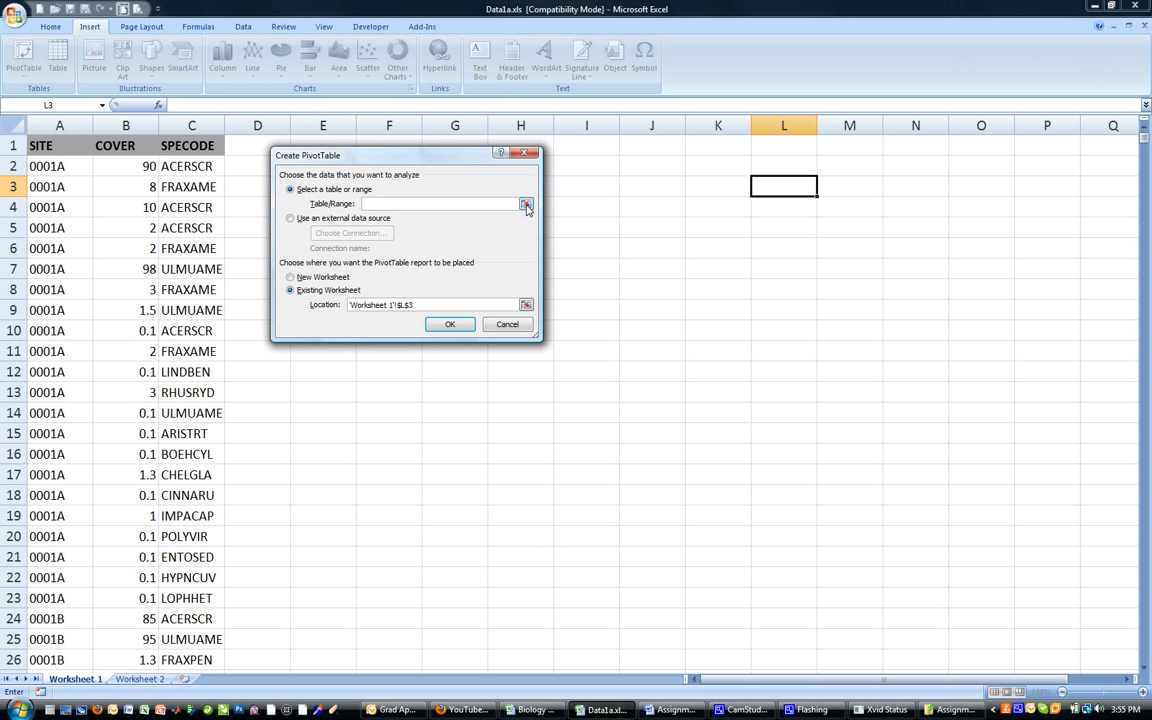
click(526, 204)
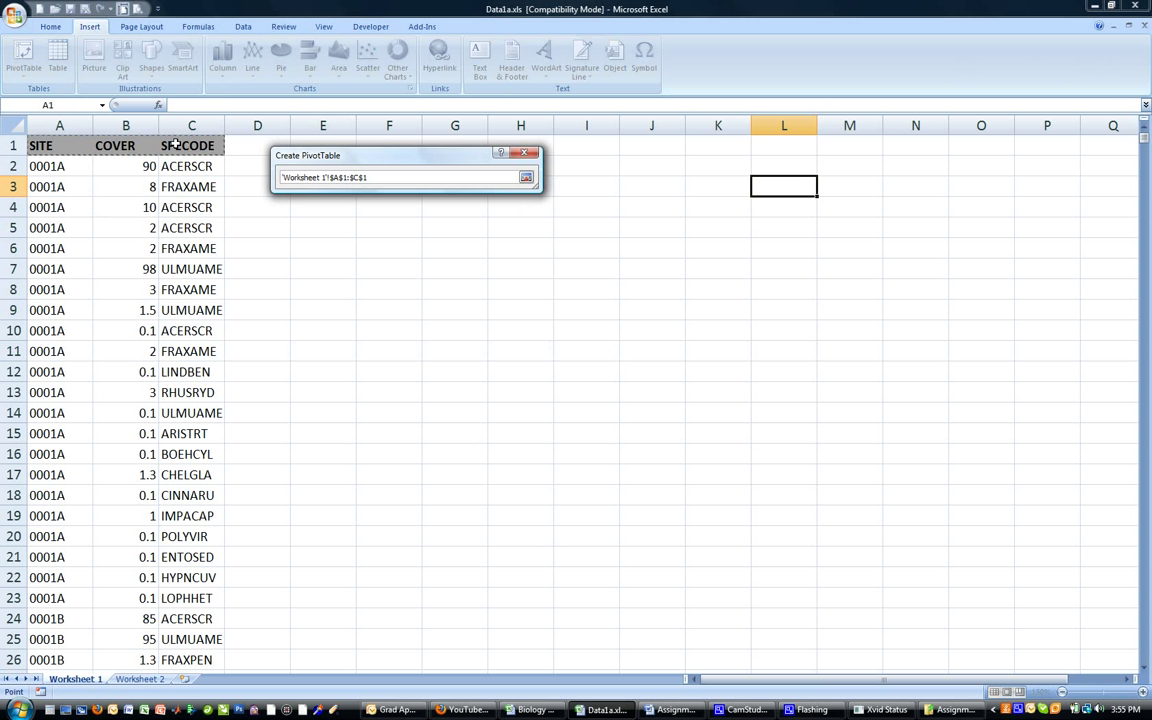
scroll(down, 3)
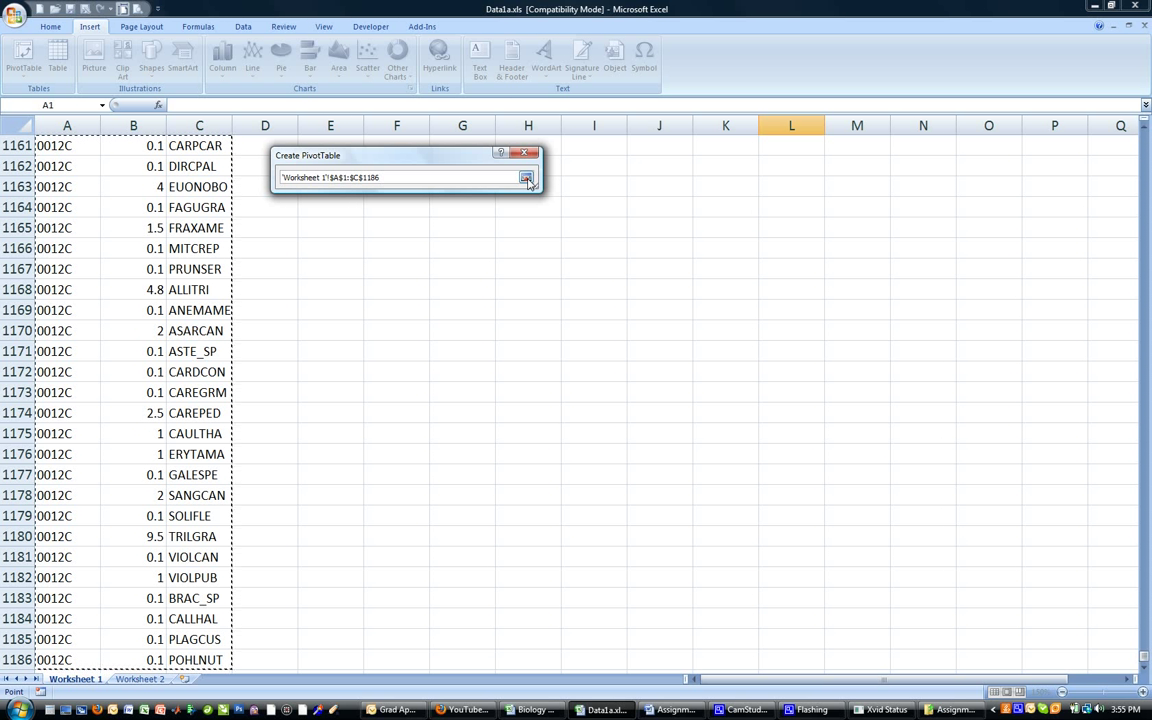
click(527, 177)
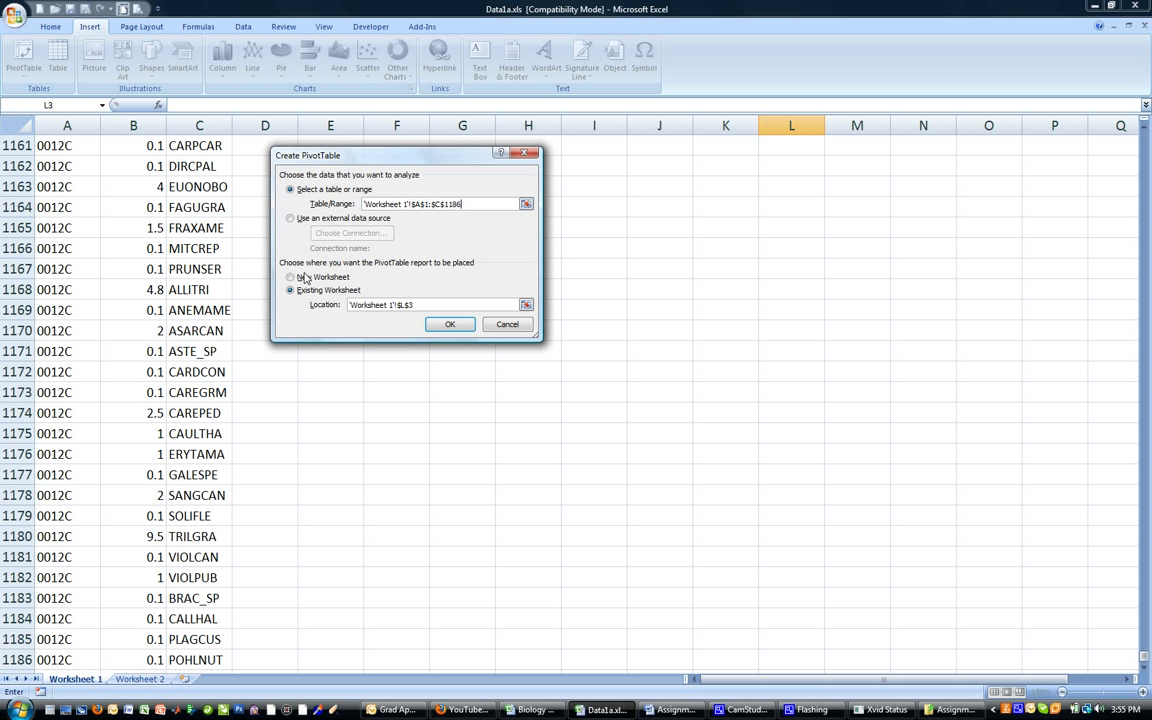
click(291, 277)
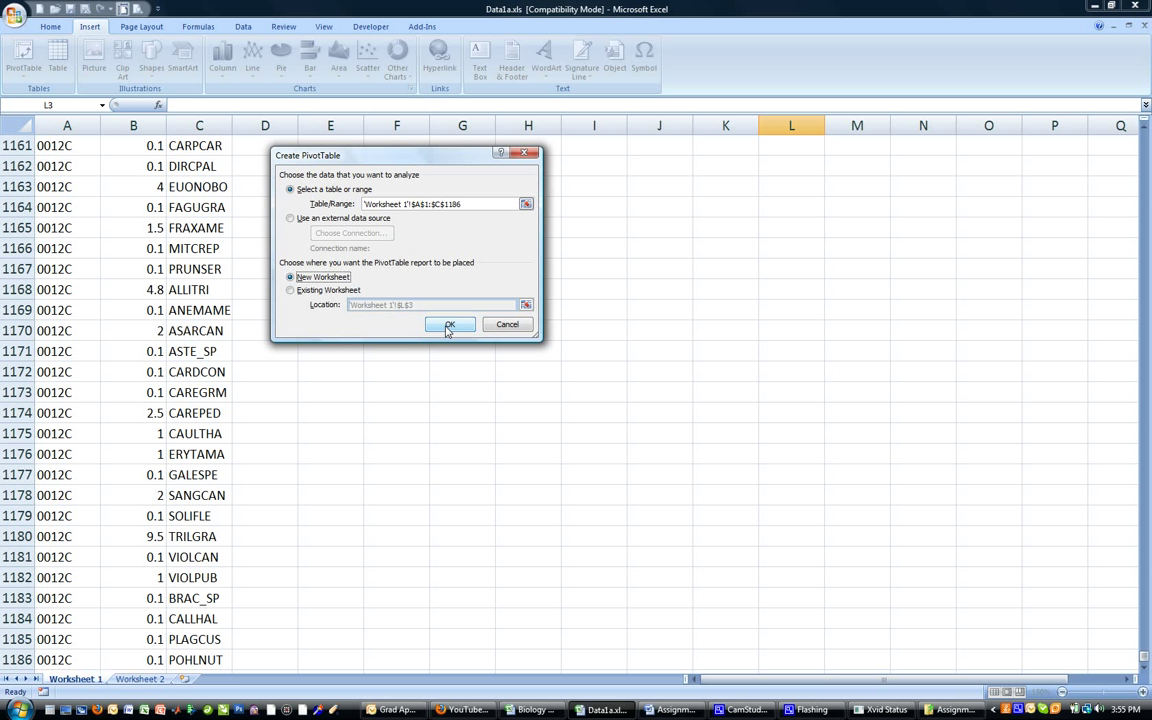
click(449, 324)
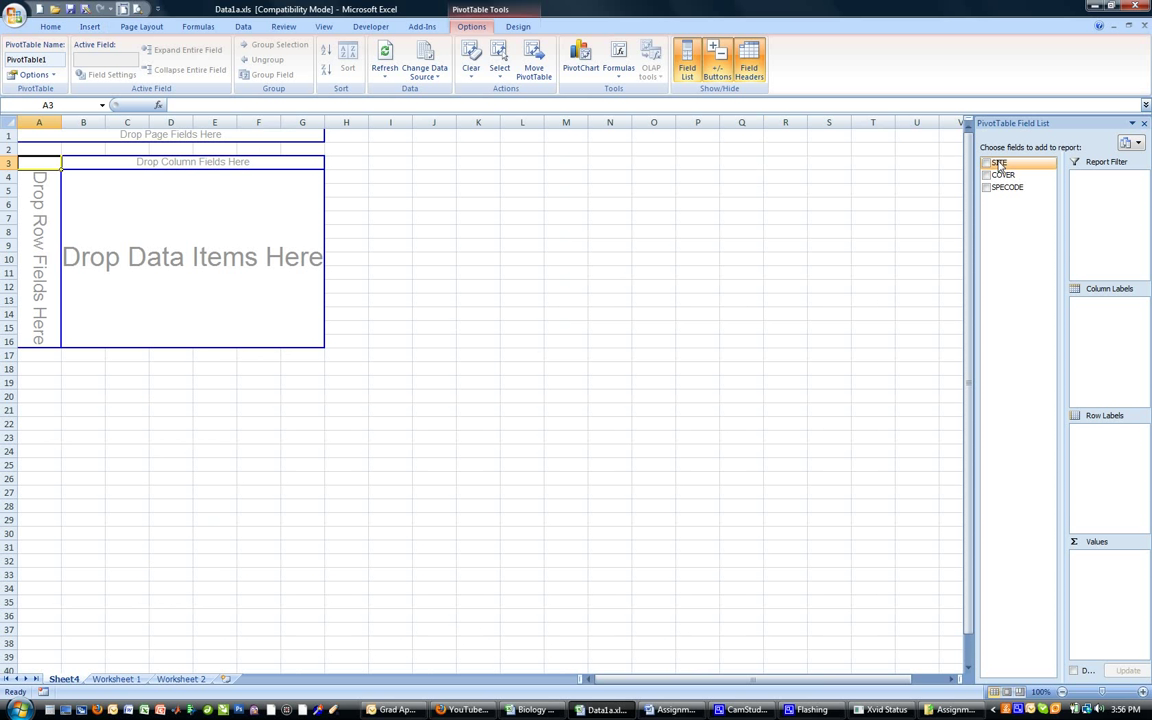
Step: Place SITE in Column Labels and SPECODE in Row Labels of the PivotTable
click(987, 162)
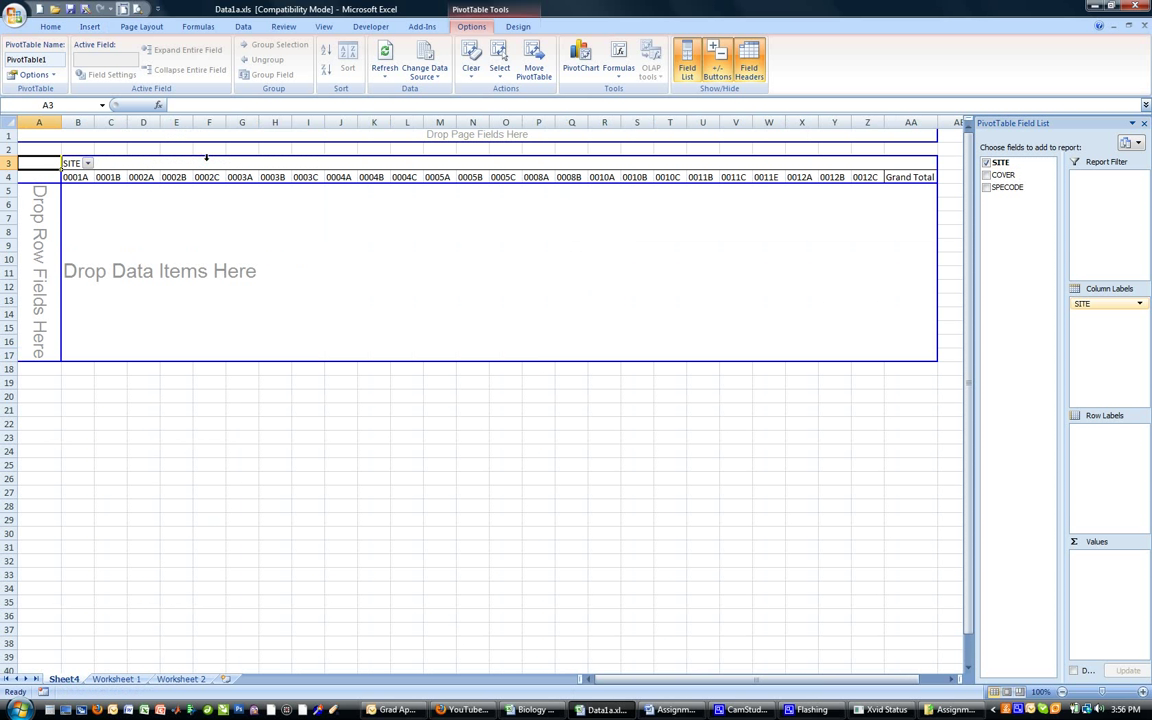
mouse_move(918, 185)
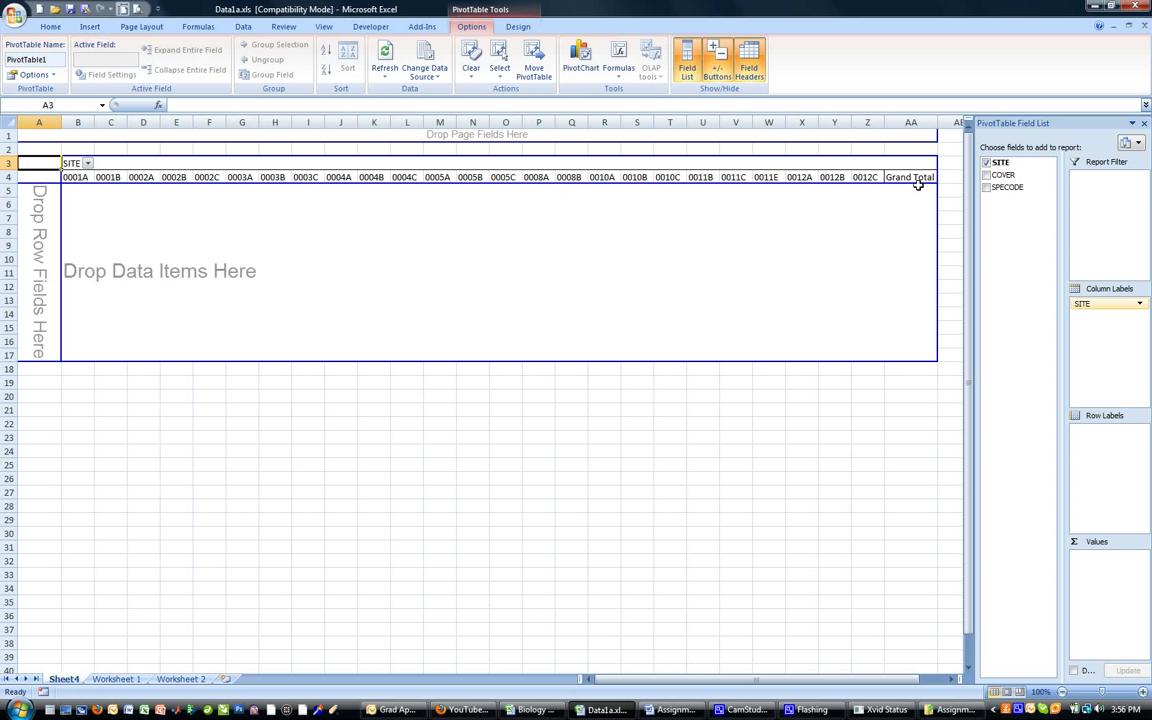
click(1008, 188)
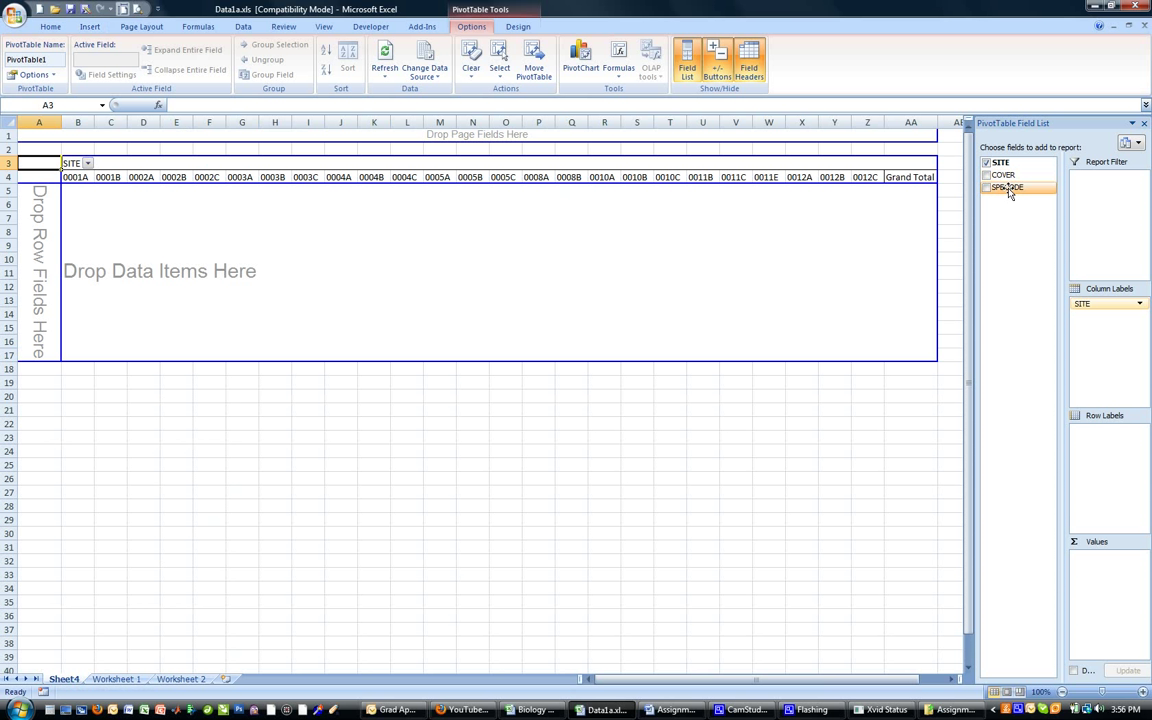
click(1007, 188)
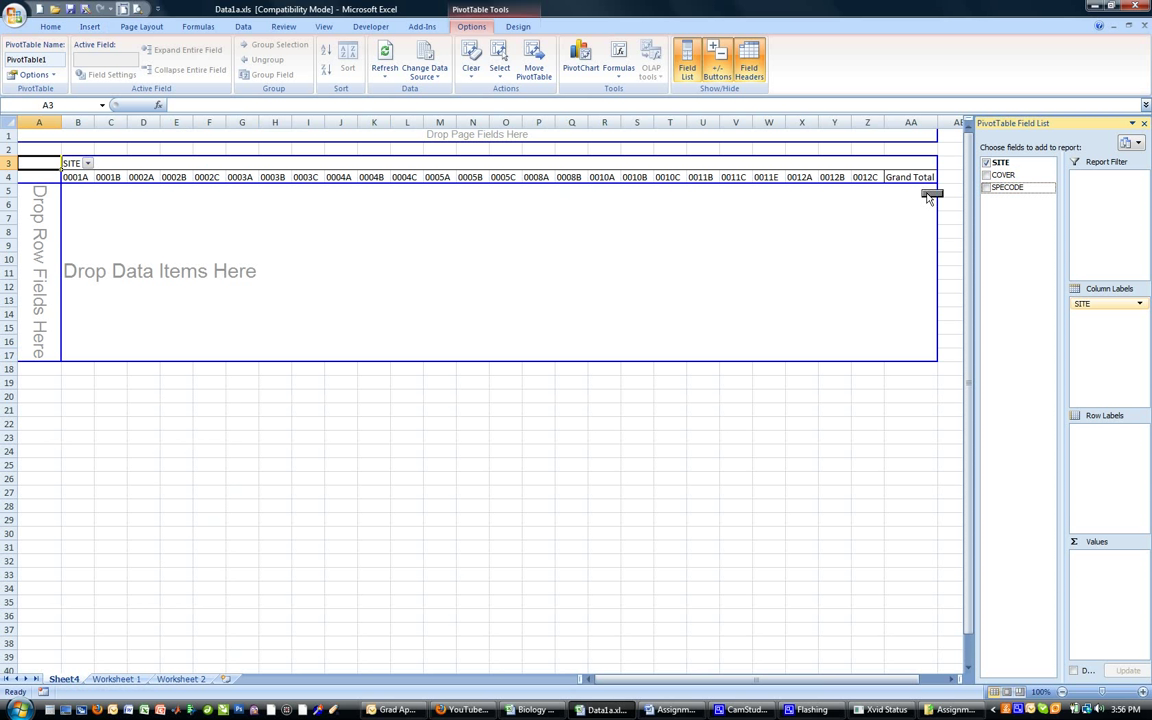
click(987, 187)
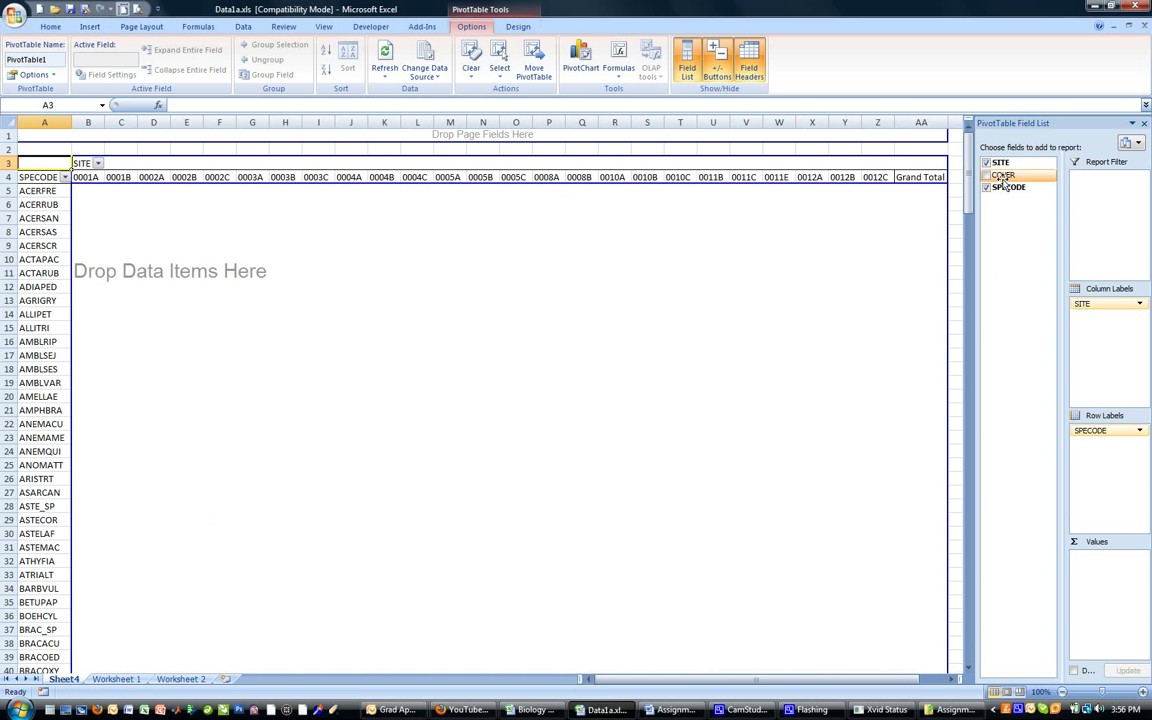
Step: Add COVER as Sum of COVER, then inspect cells 0001A, 0001B and ACERFRE
click(987, 174)
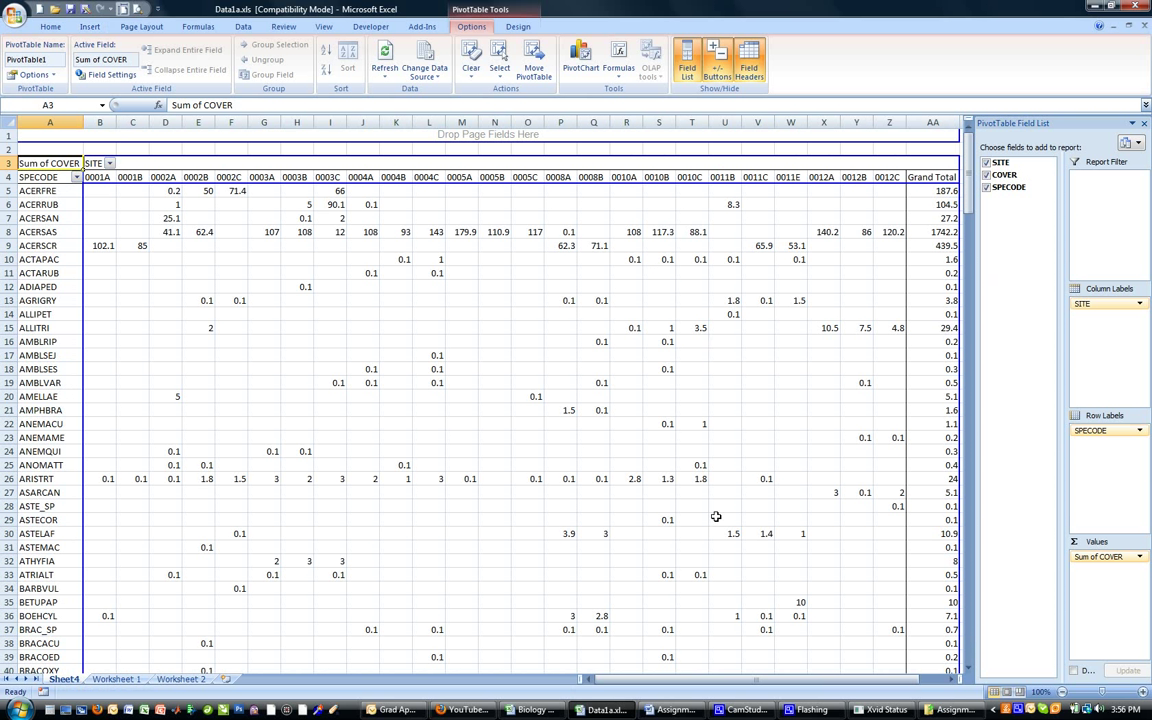
mouse_move(738, 569)
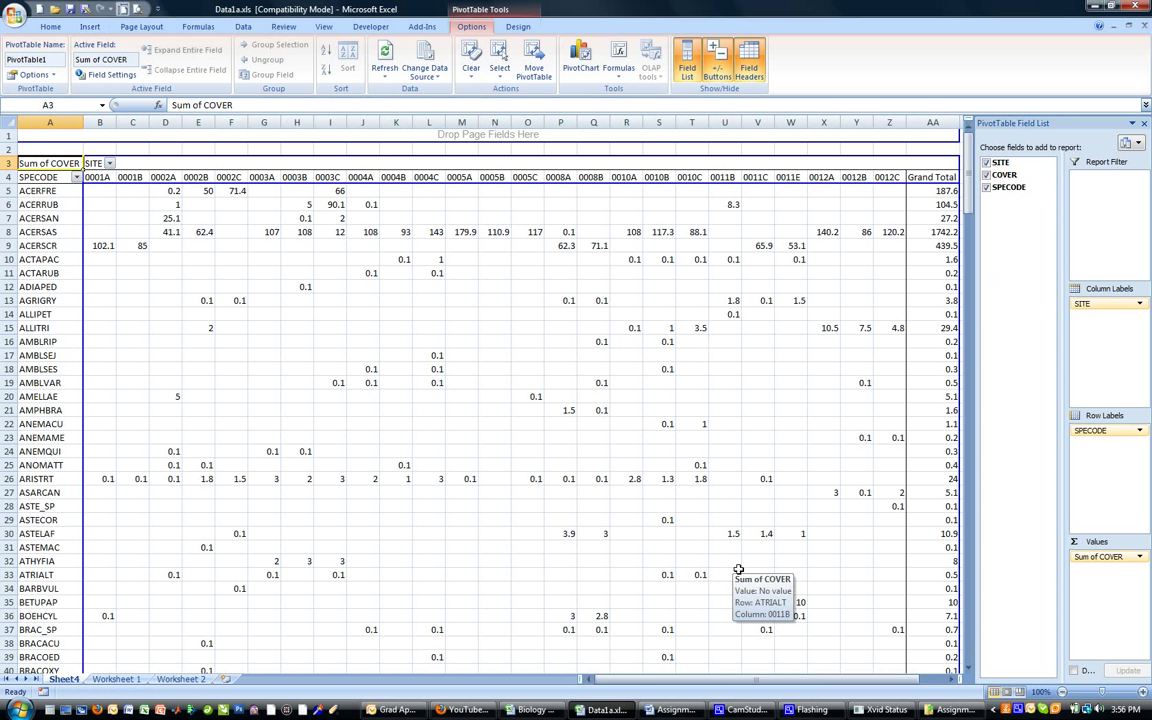
mouse_move(187, 200)
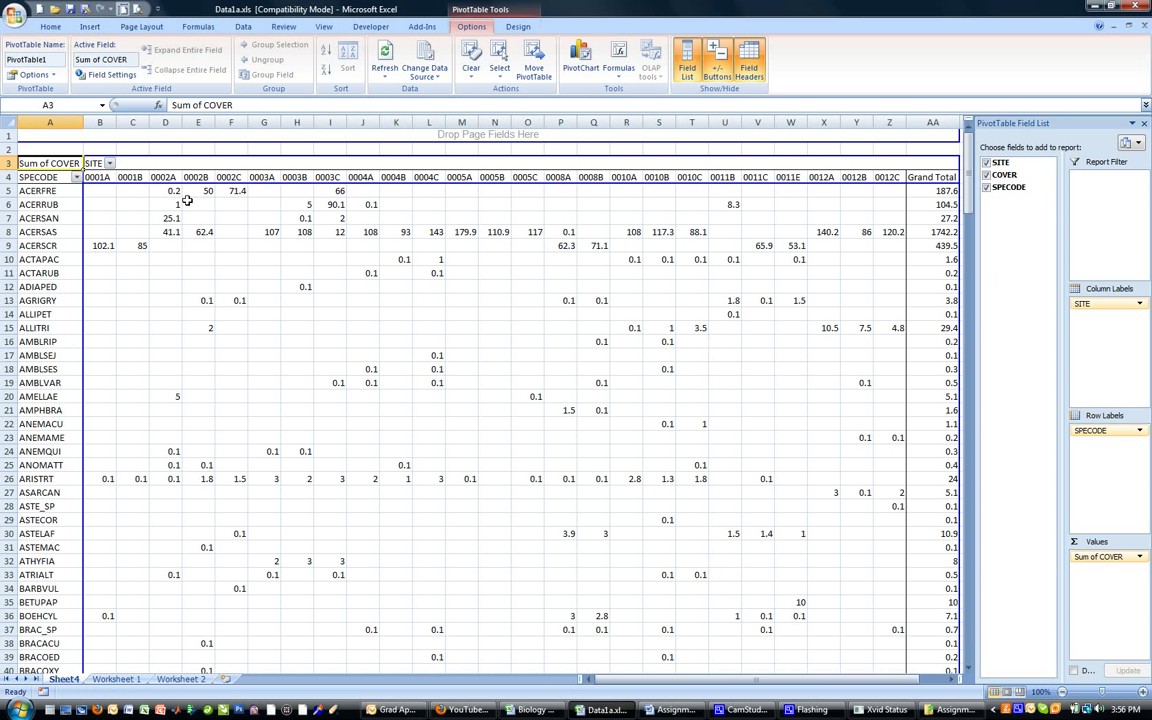
mouse_move(69, 185)
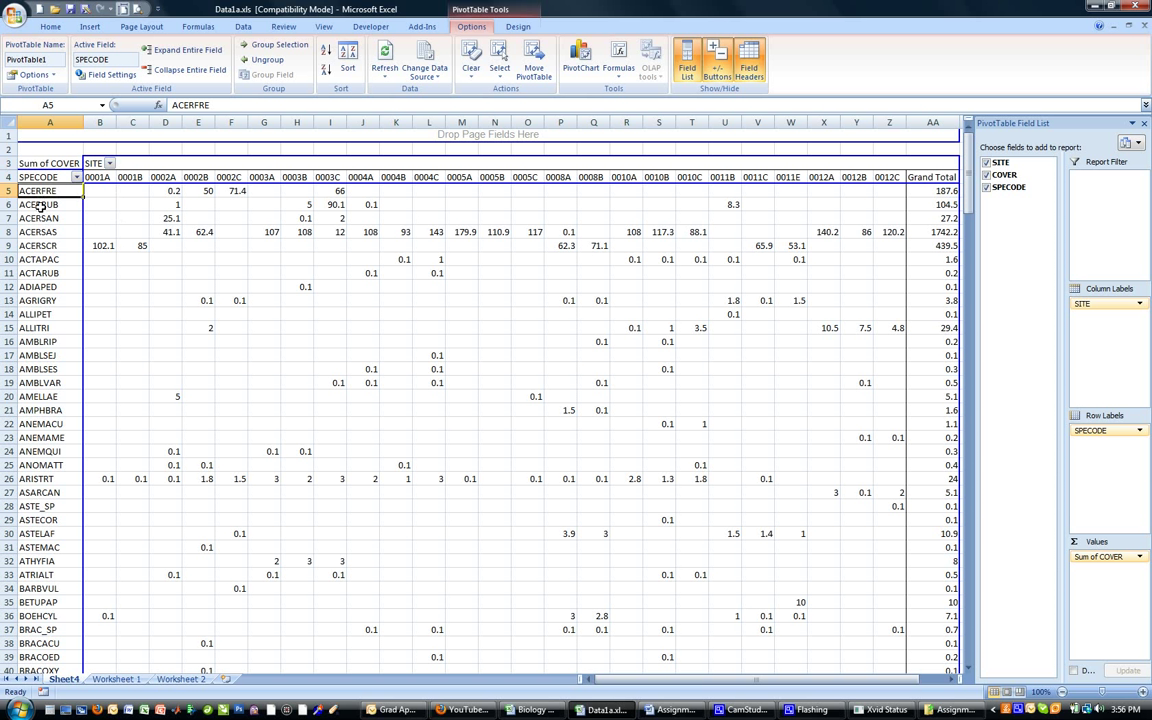
click(99, 176)
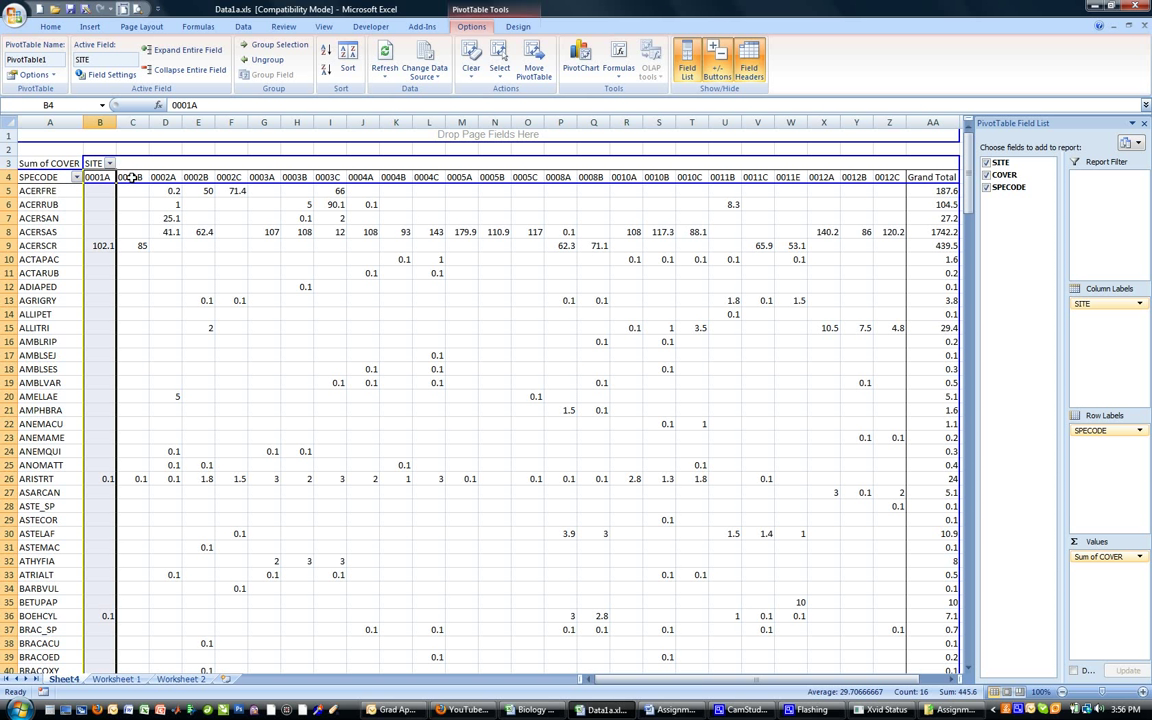
click(132, 177)
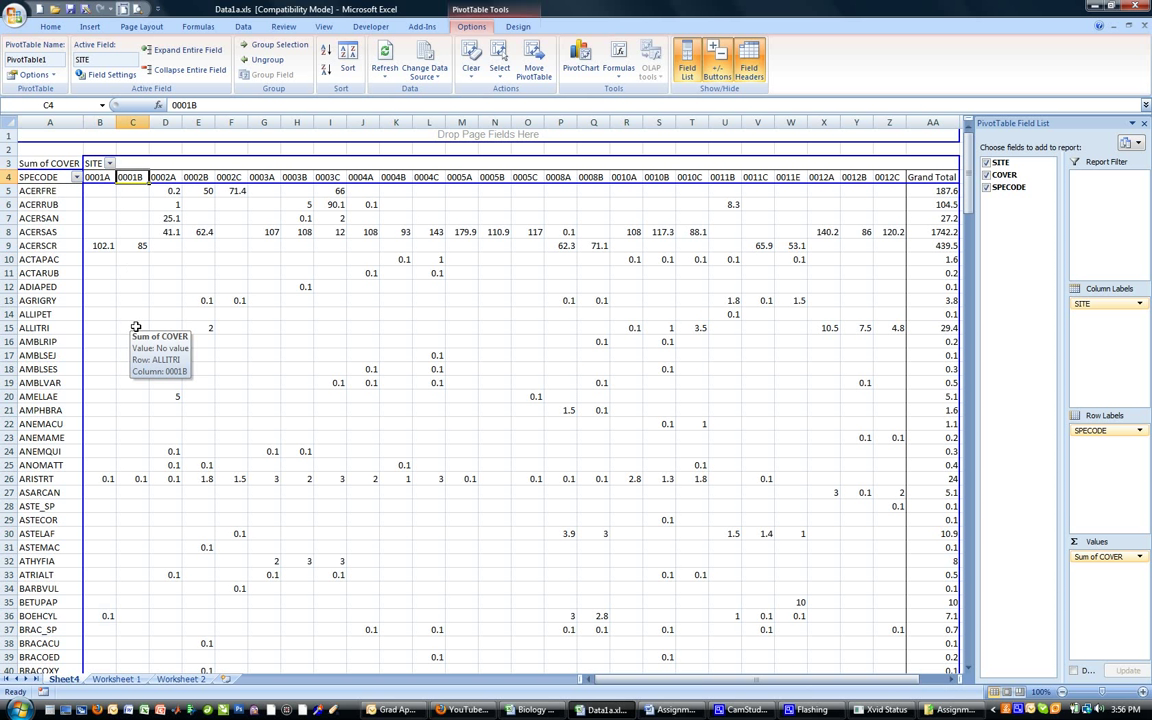
mouse_move(43, 191)
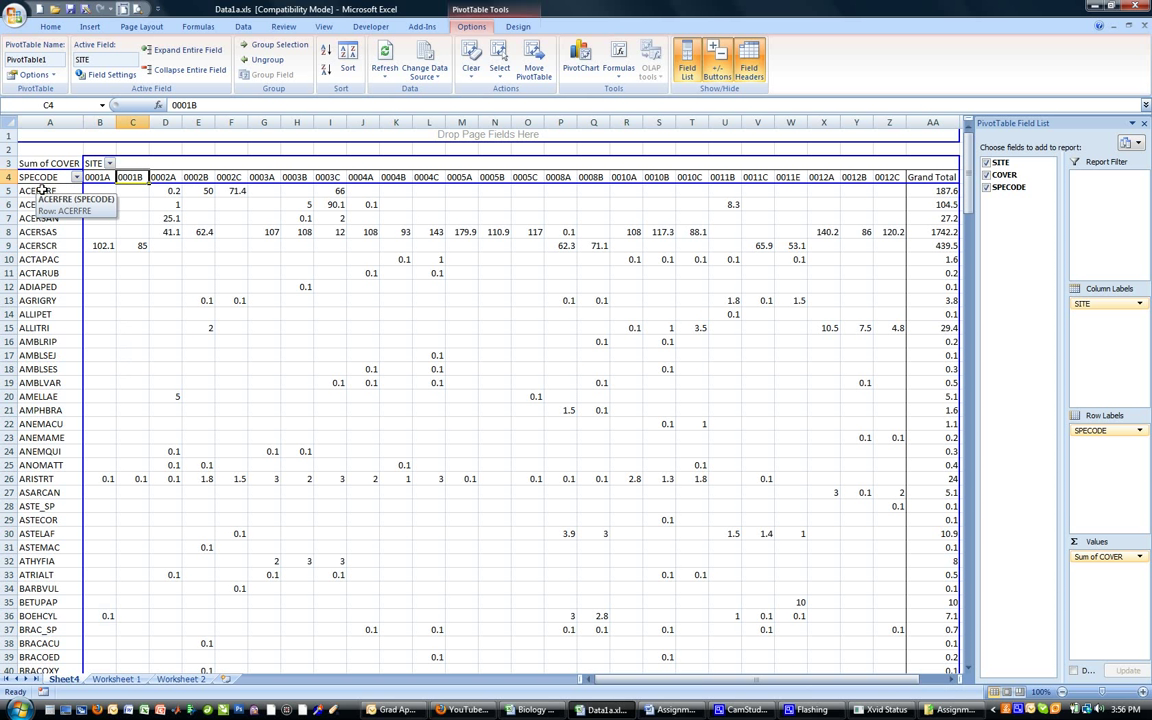
click(37, 190)
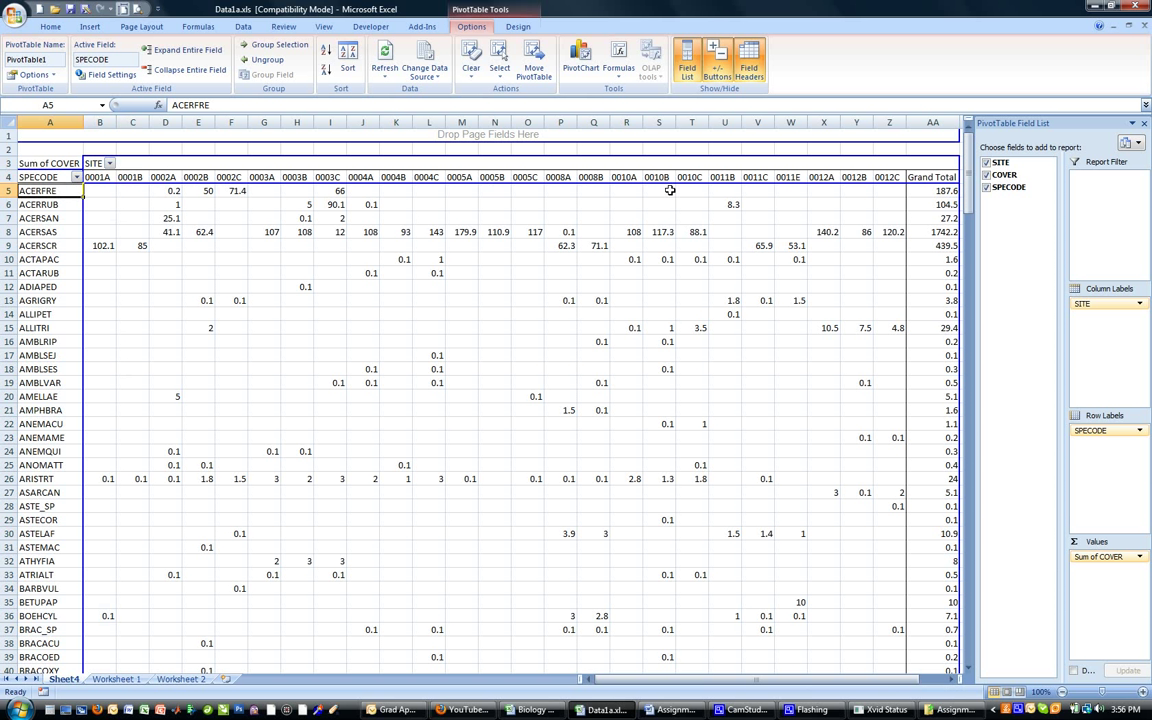
mouse_move(268, 259)
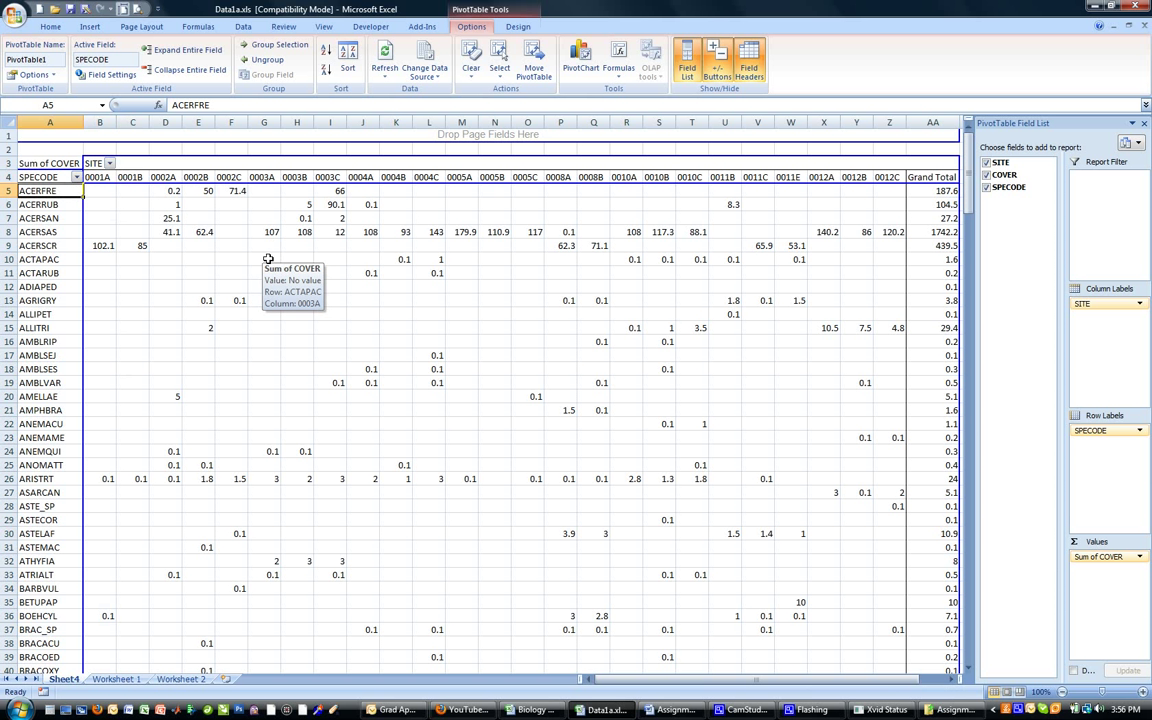
mouse_move(267, 490)
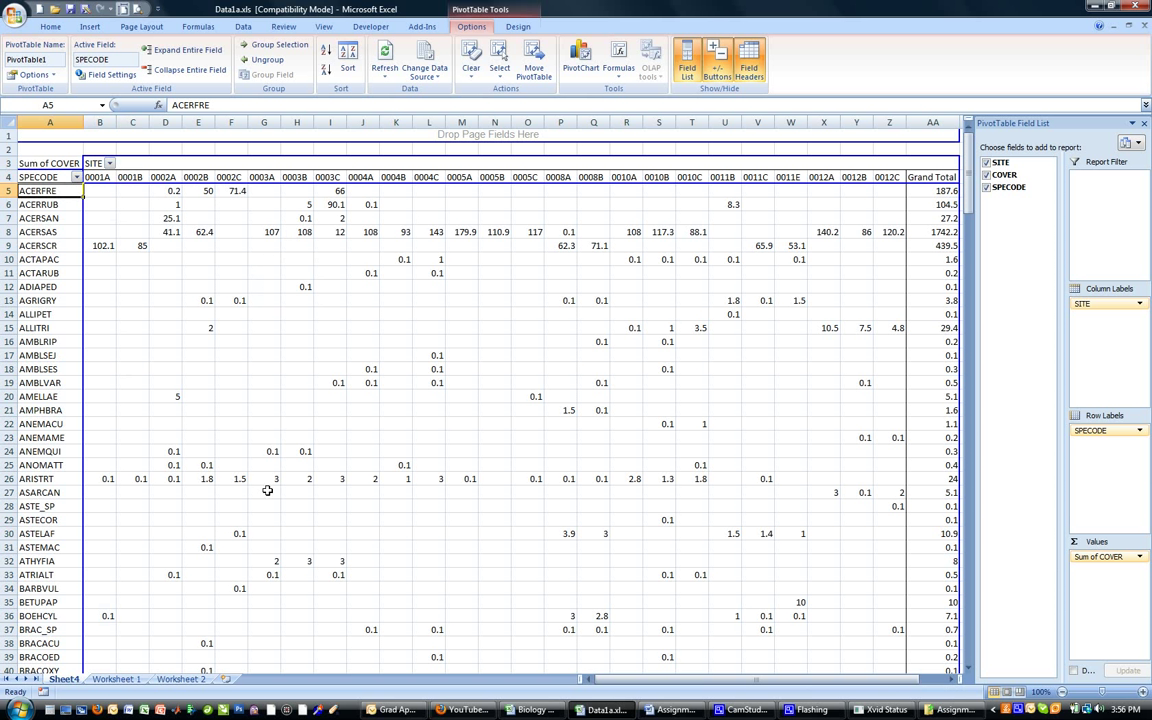